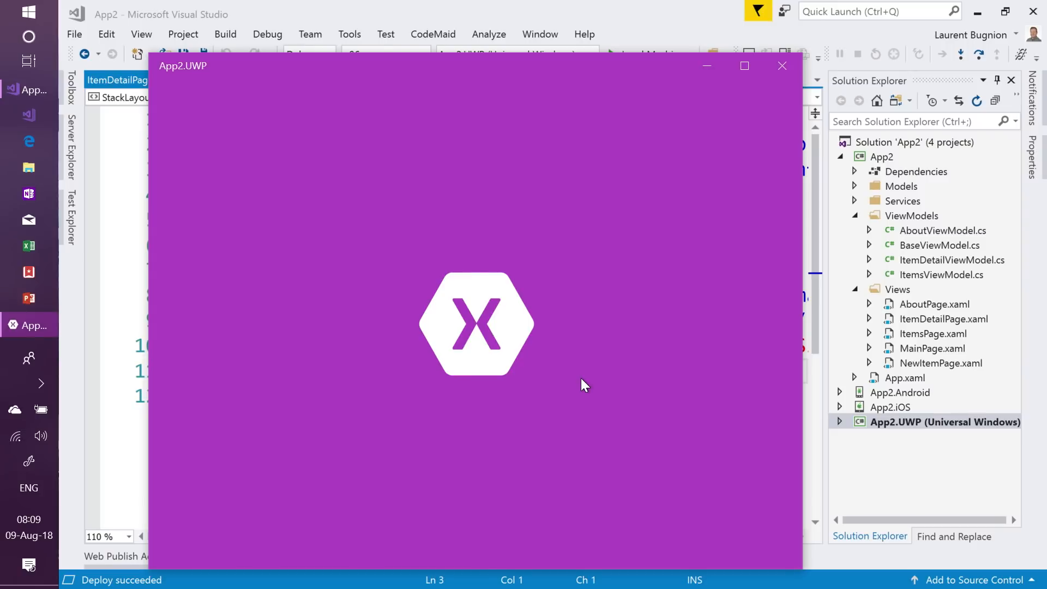
pyautogui.moveTo(805, 381)
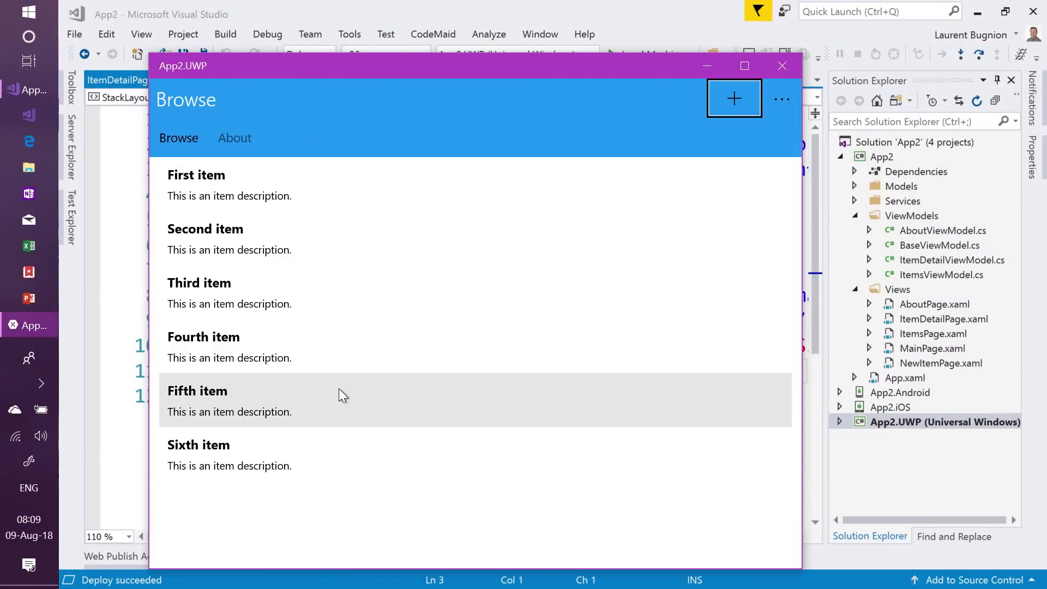
# Step: Select 'First item' in the list, start a new item, then bring up the Start menu
pyautogui.click(196, 185)
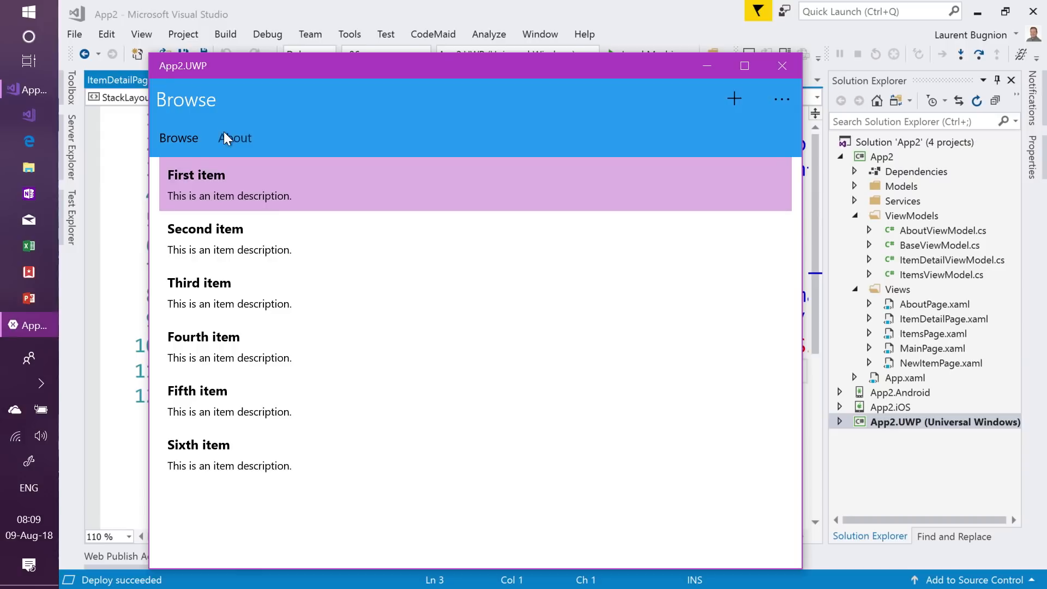
pyautogui.moveTo(260, 132)
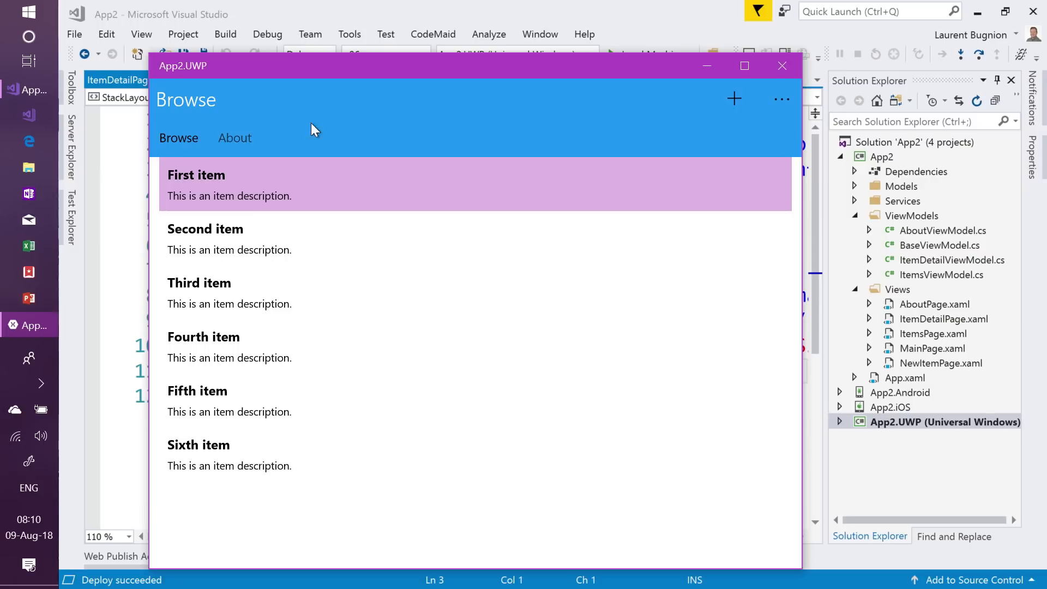
pyautogui.click(733, 99)
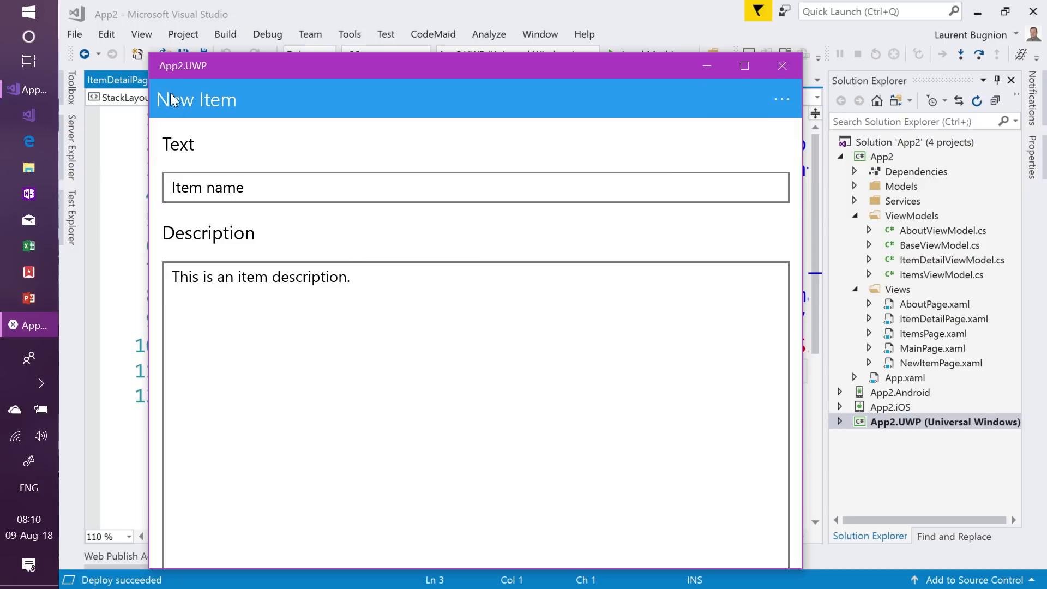
pyautogui.click(782, 65)
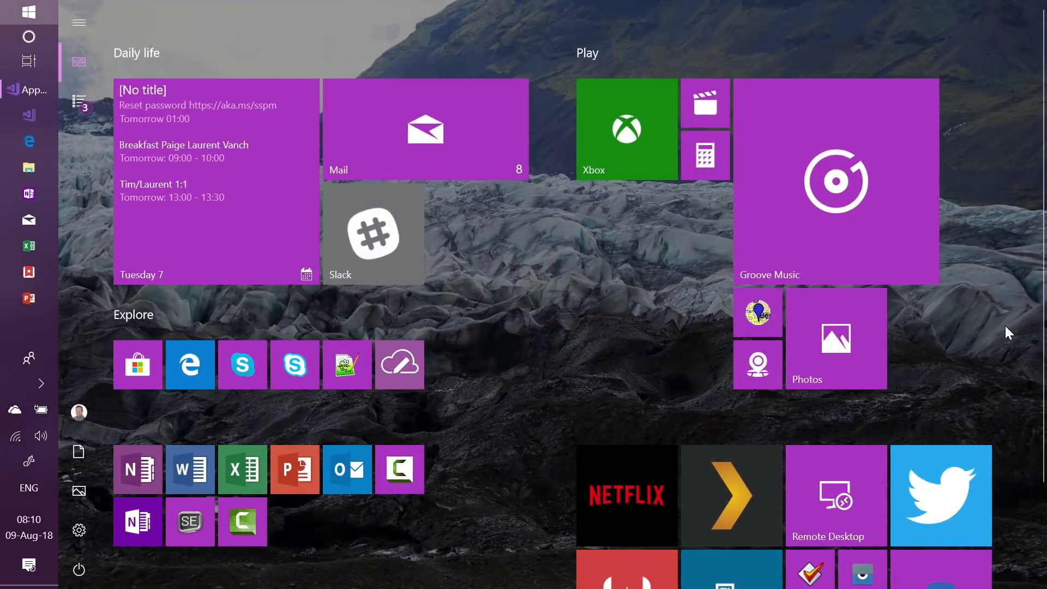
# Step: Scroll the Start menu tiles to locate Vysor
pyautogui.scroll(-3)
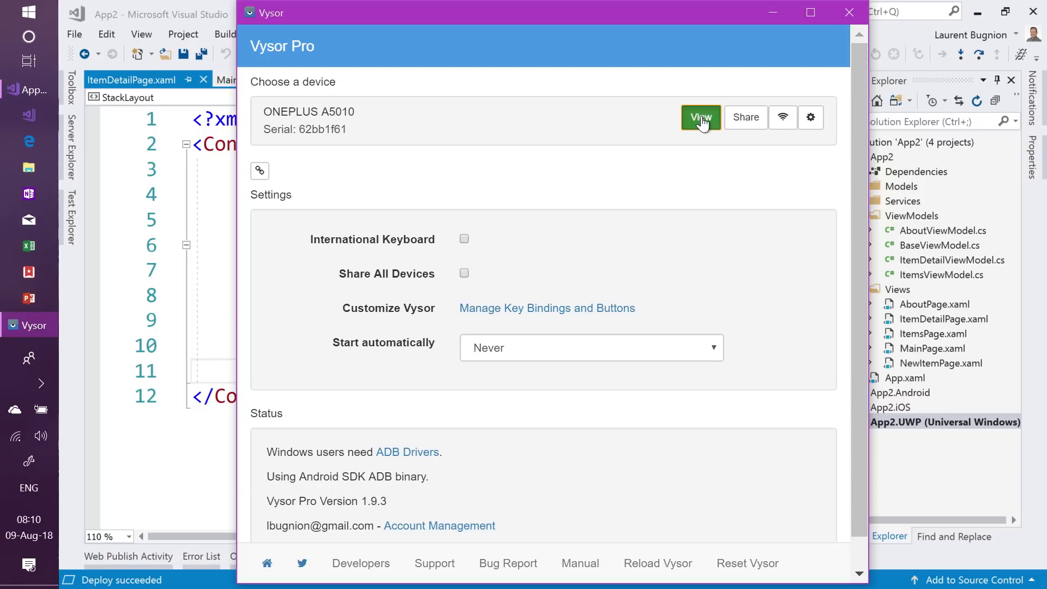
# Step: View the ONEPLUS A5010 device to mirror its screen on the desktop
pyautogui.click(700, 118)
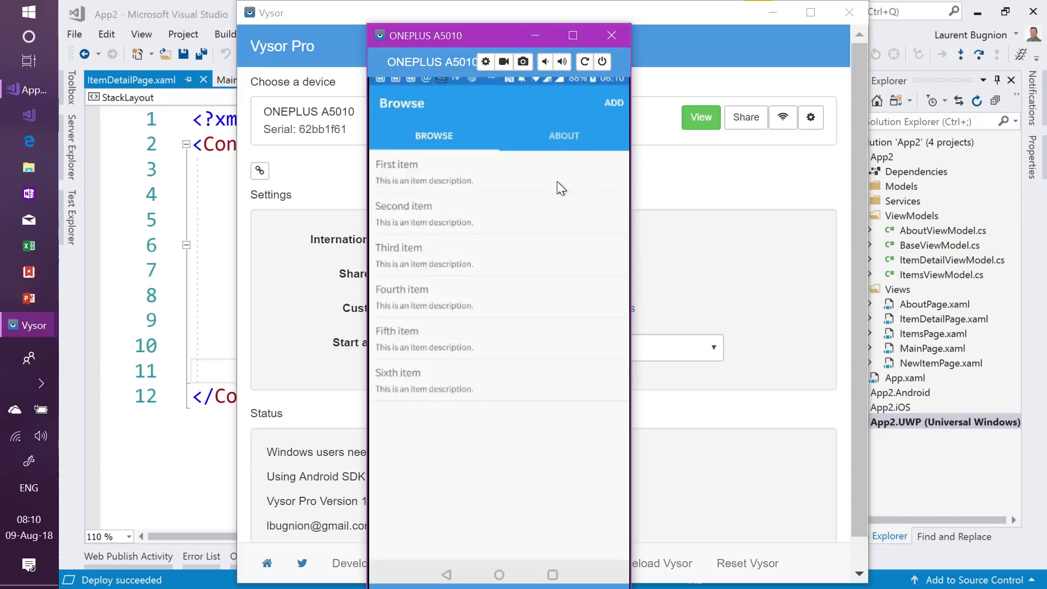
pyautogui.moveTo(557, 171)
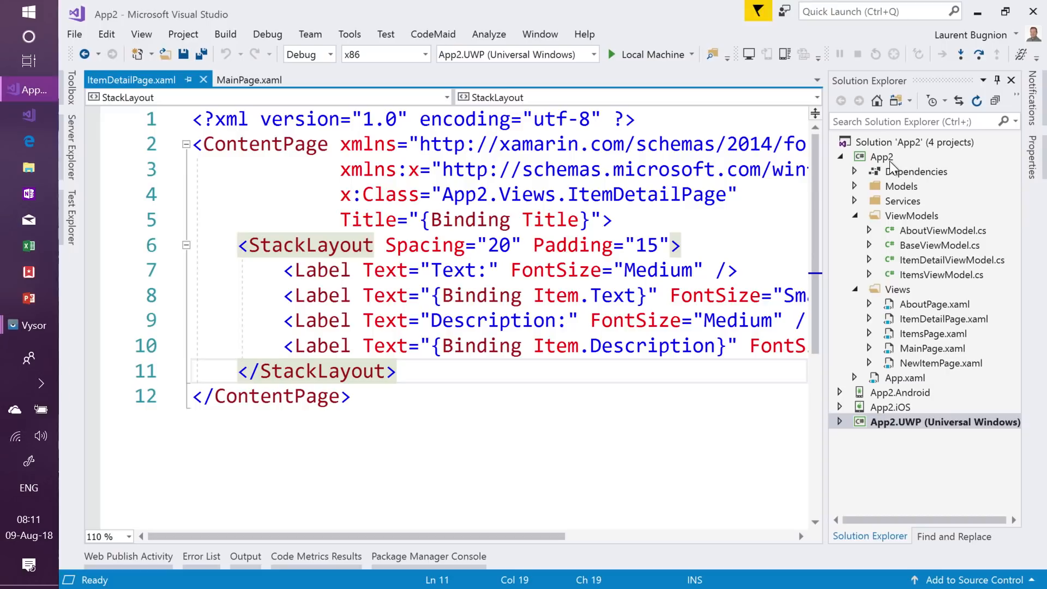
# Step: Choose Properties for the App2 project from its Solution Explorer context menu
pyautogui.rightClick(881, 156)
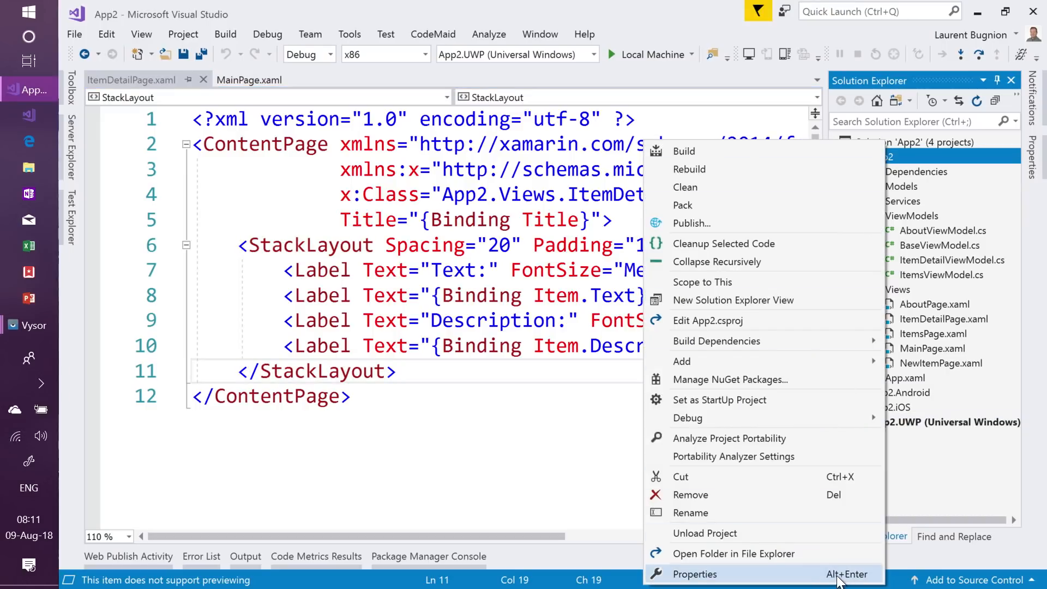
pyautogui.click(694, 573)
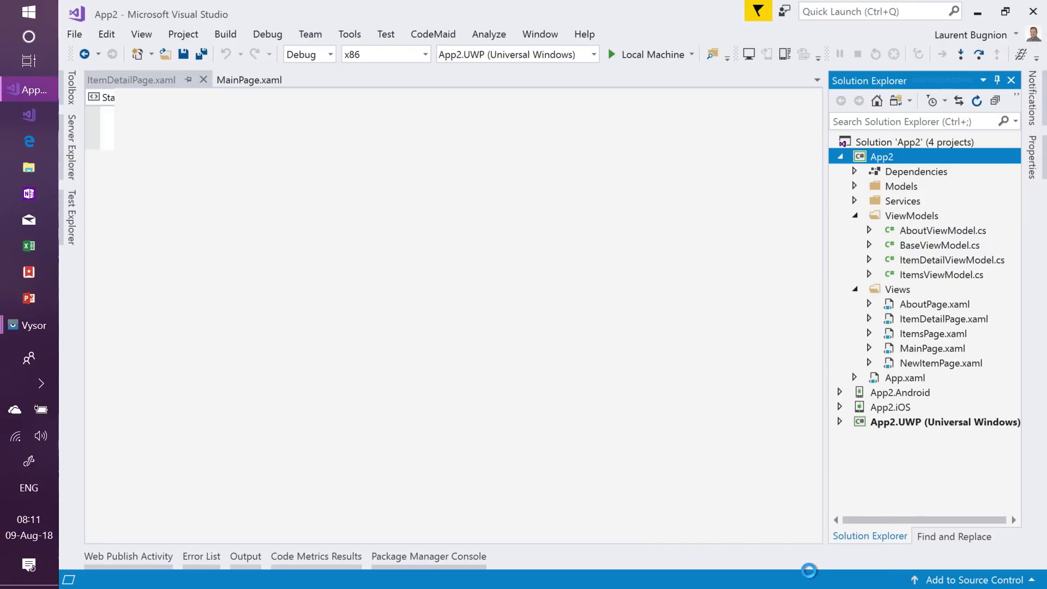